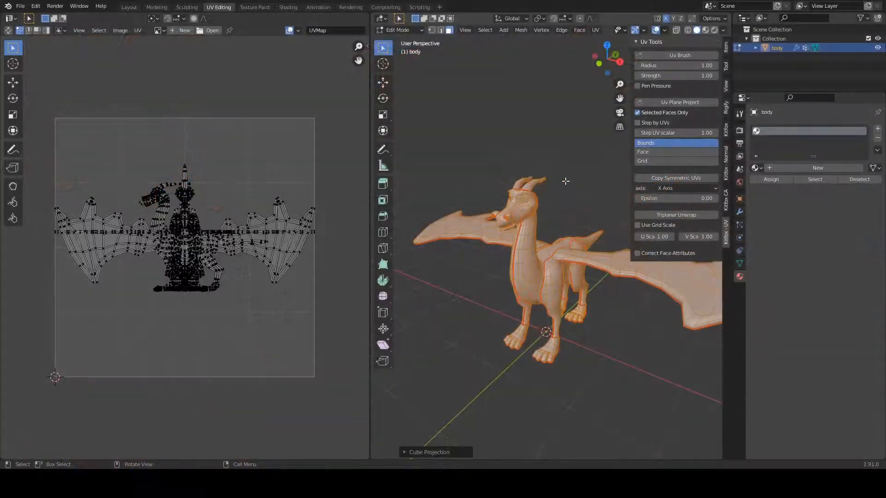
Orbit the viewport to see the dragon from a new angle.
drag(565, 182, 530, 182)
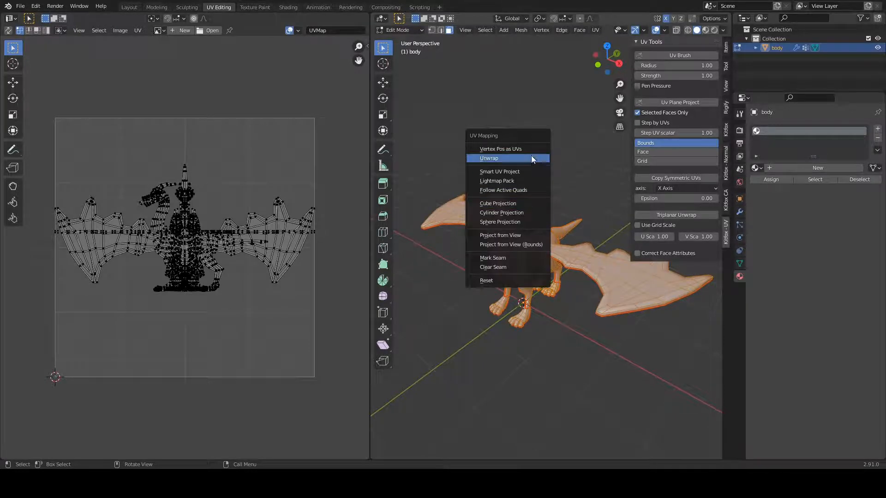
Unwrap the whole dragon along its seams and zoom in on the neck and legs.
click(489, 159)
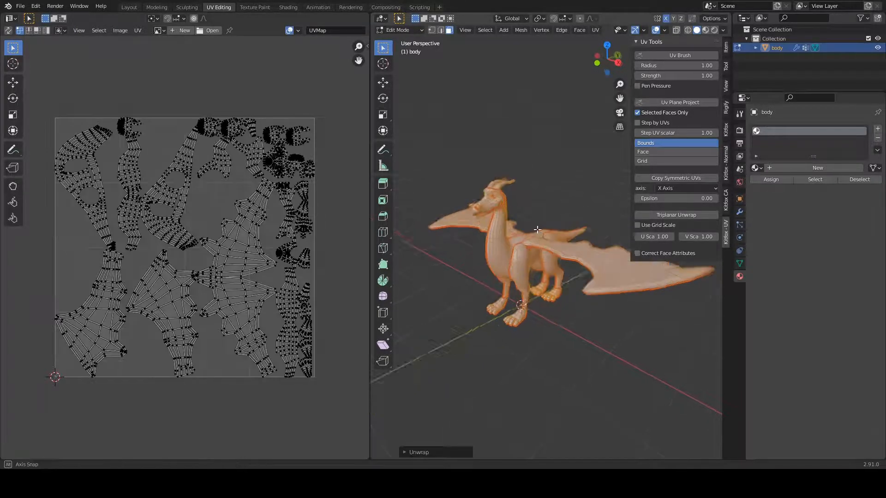
drag(537, 226, 508, 194)
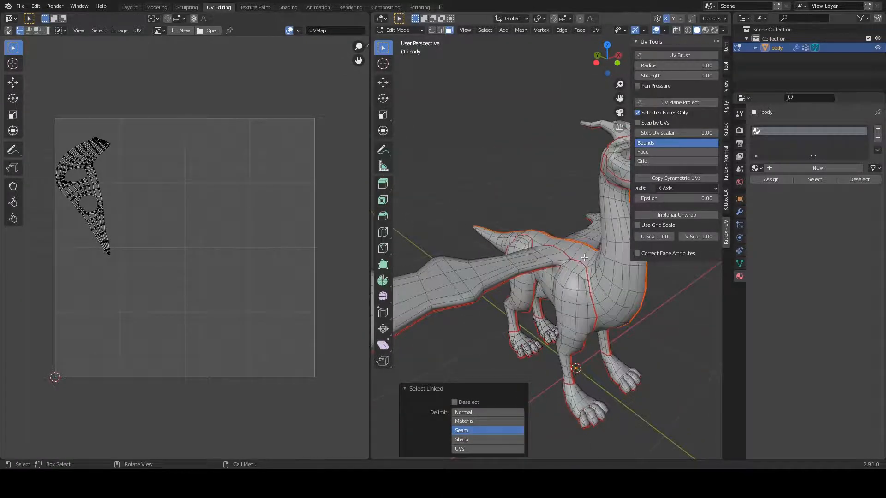
Select both wing membranes so their two UV islands show side by side.
click(584, 257)
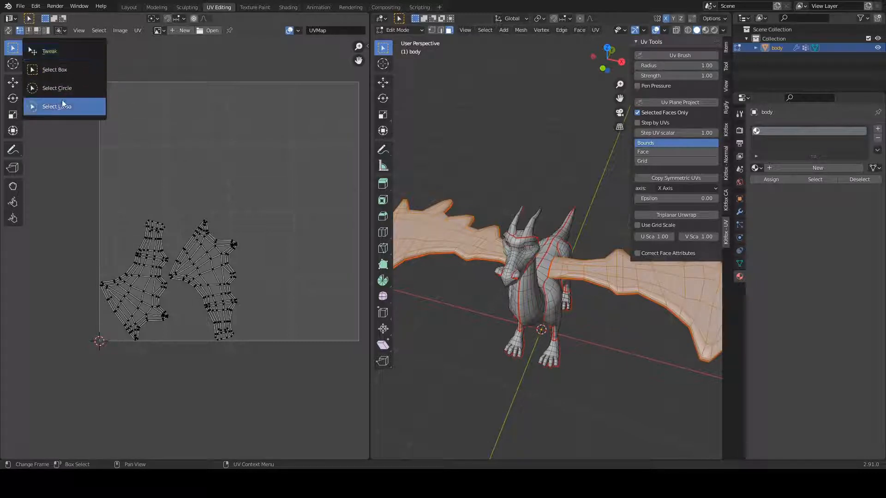
Lasso one wing island and rotate and scale it against its twin.
click(58, 106)
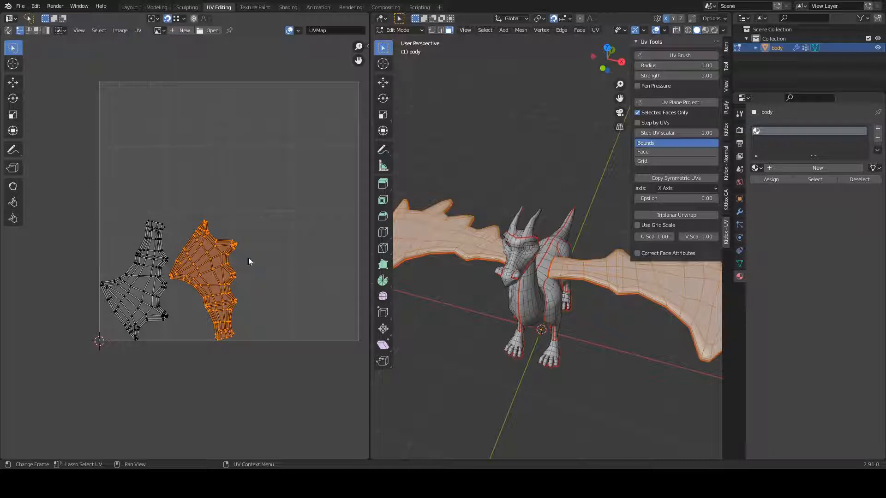
key(r)
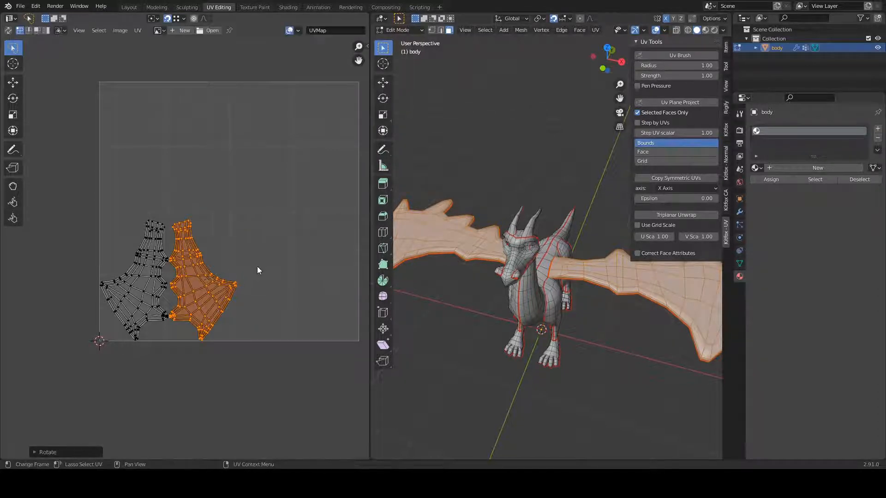
key(s)
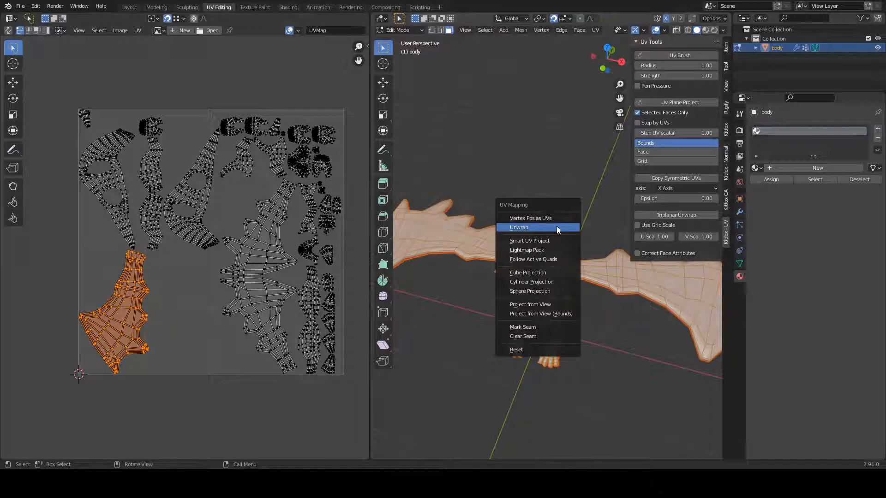
Re-unwrap the selected wing and bring the viewport to a head-on view of the dragon.
click(519, 227)
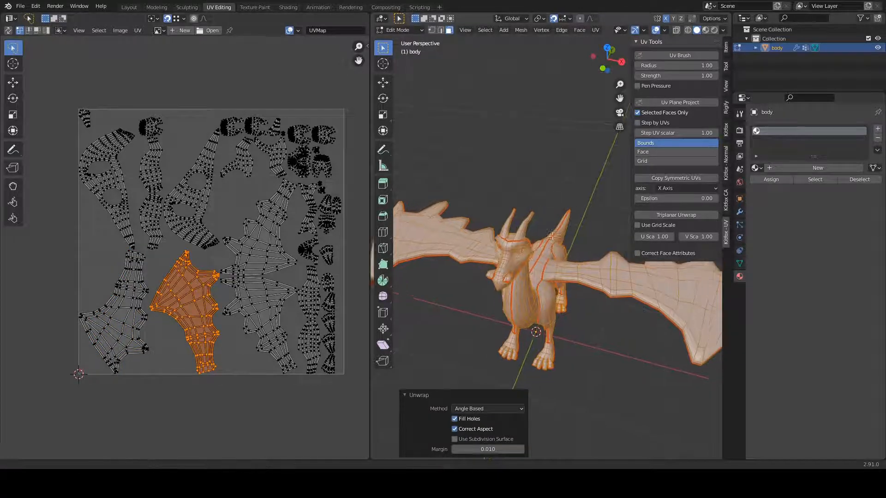
drag(551, 236, 522, 215)
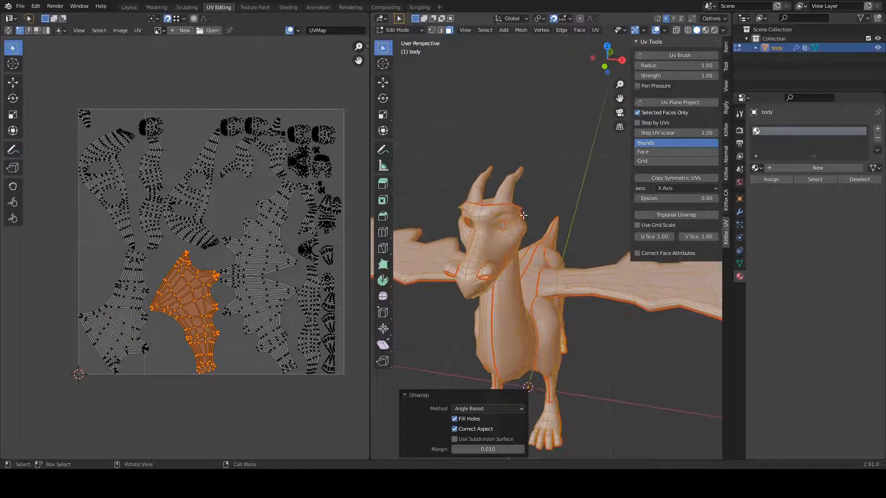
drag(522, 216, 567, 276)
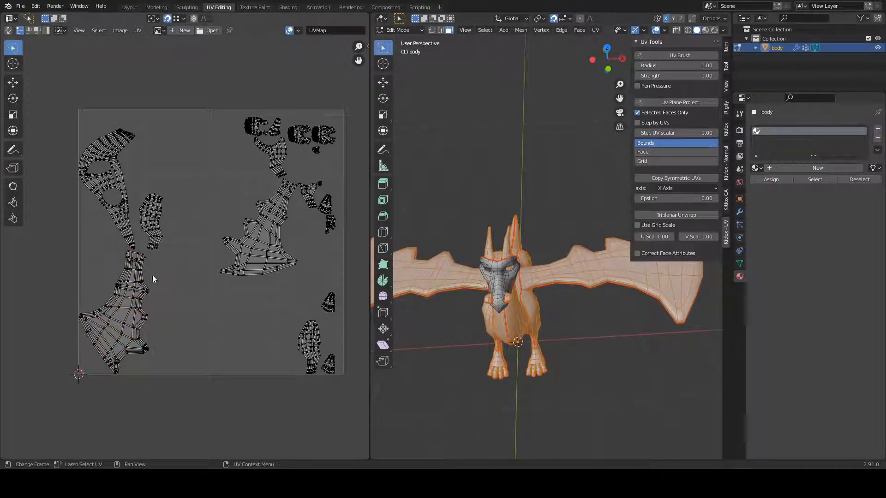
Select the whole lower-left wing island in the UV layout.
click(134, 288)
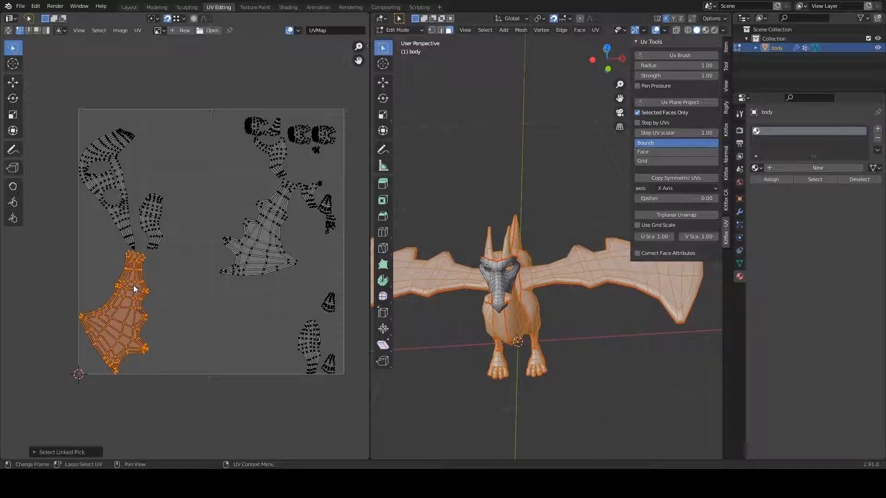
key(g)
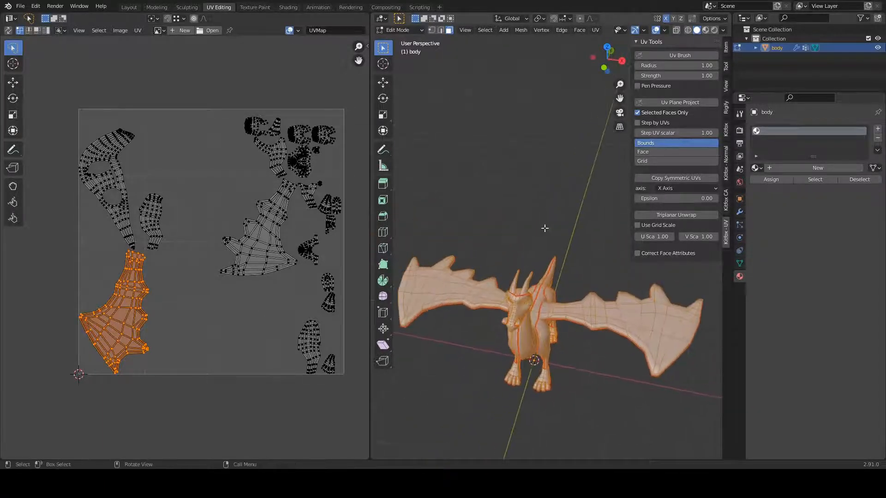
Set the Copy Symmetric UVs mirror axis to X and look down on the dragon from above.
click(686, 189)
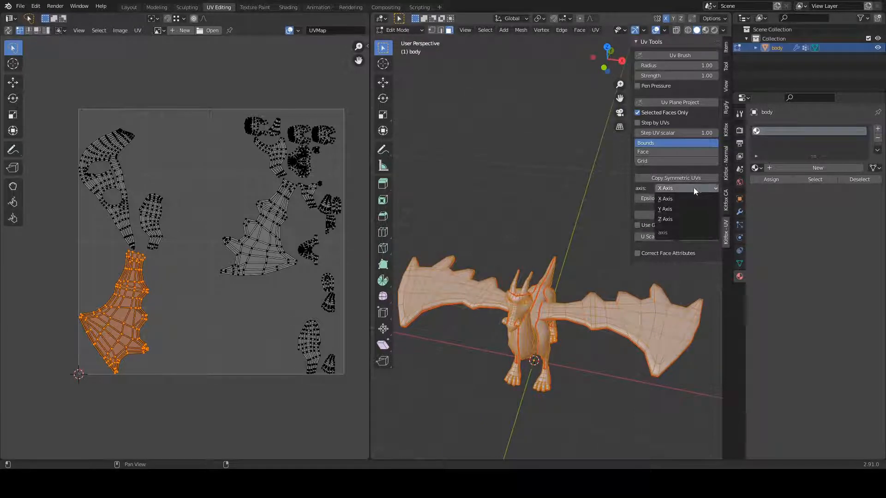
click(664, 199)
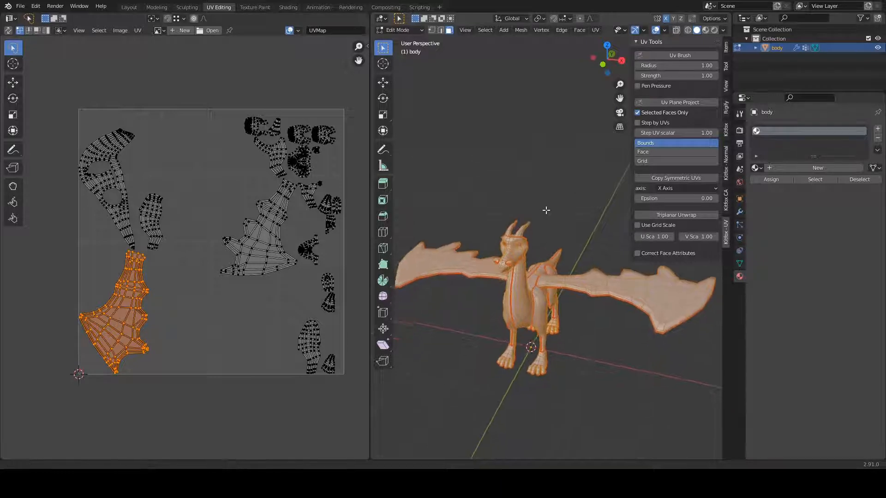
drag(546, 211, 525, 193)
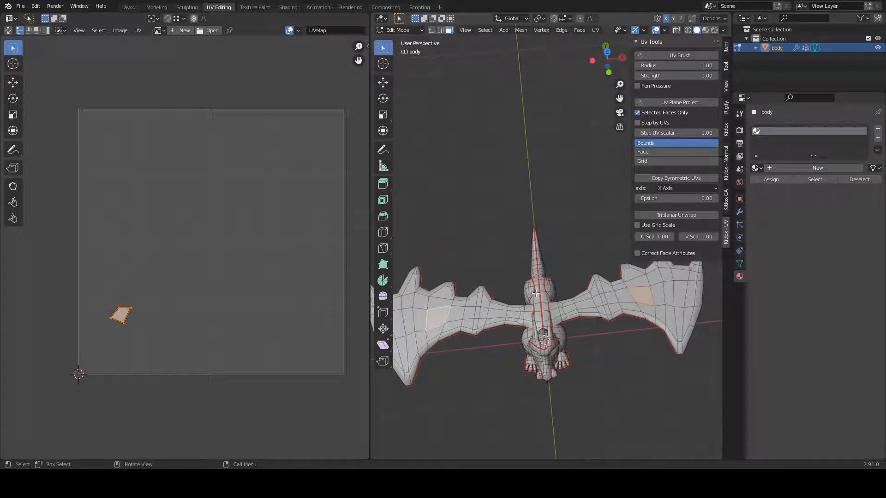
mouse_move(459, 296)
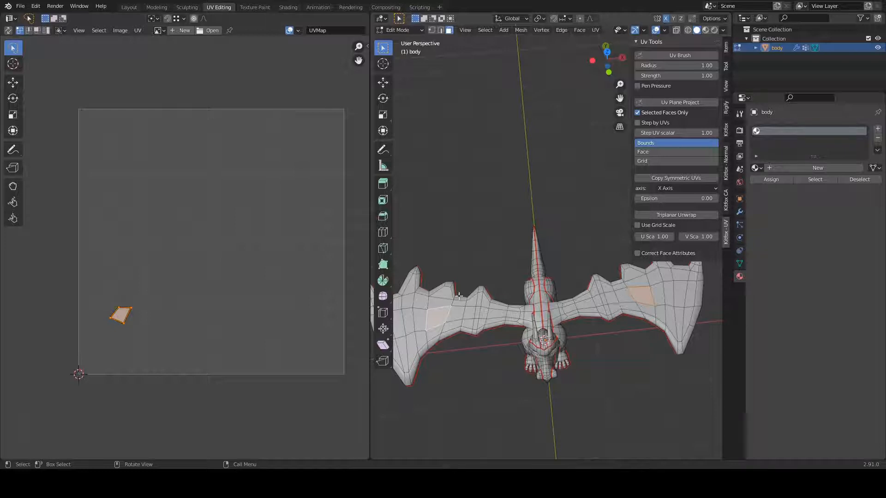
Select the entire dragon mesh again so the full UV layout appears.
click(676, 199)
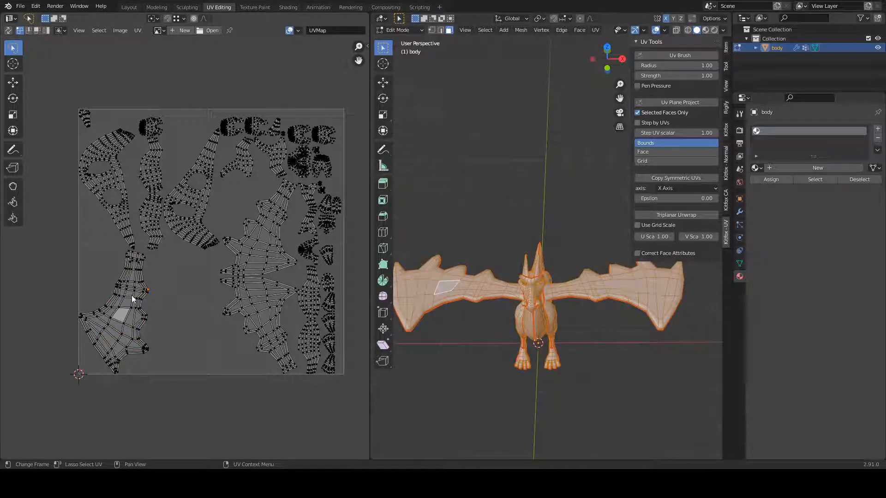
Select the left-wing island surrounding the marked test face in the UV layout.
click(133, 299)
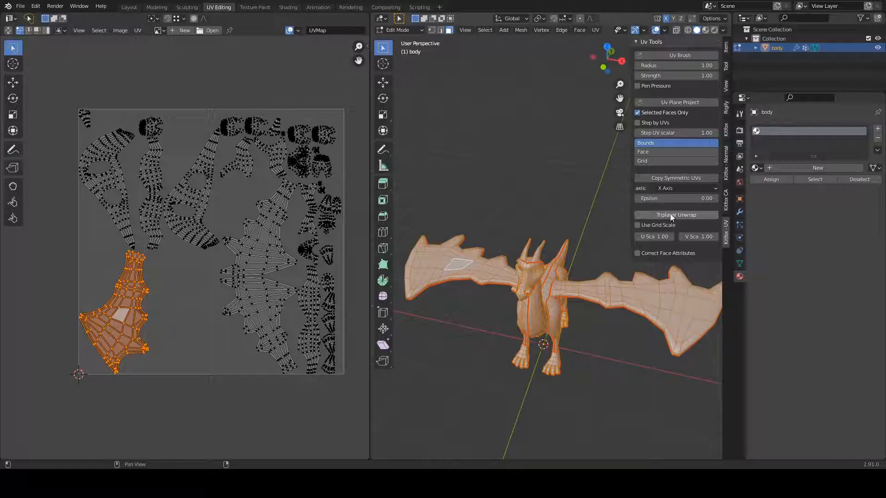
mouse_move(670, 216)
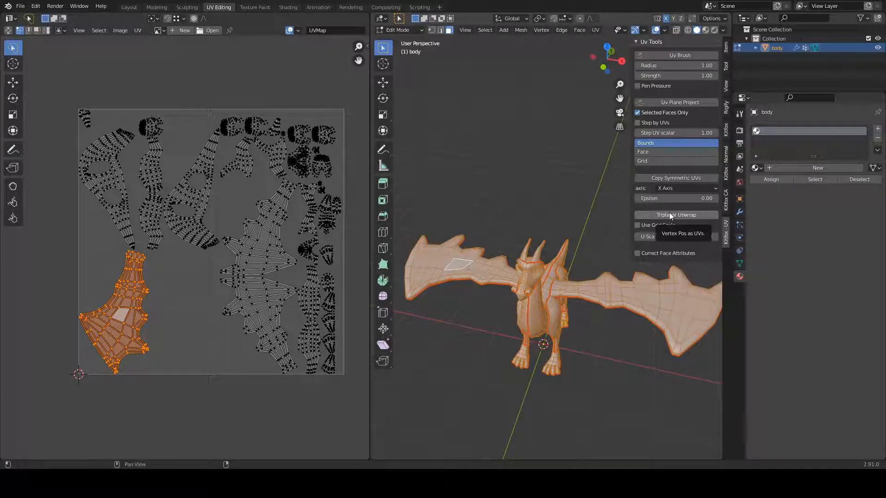